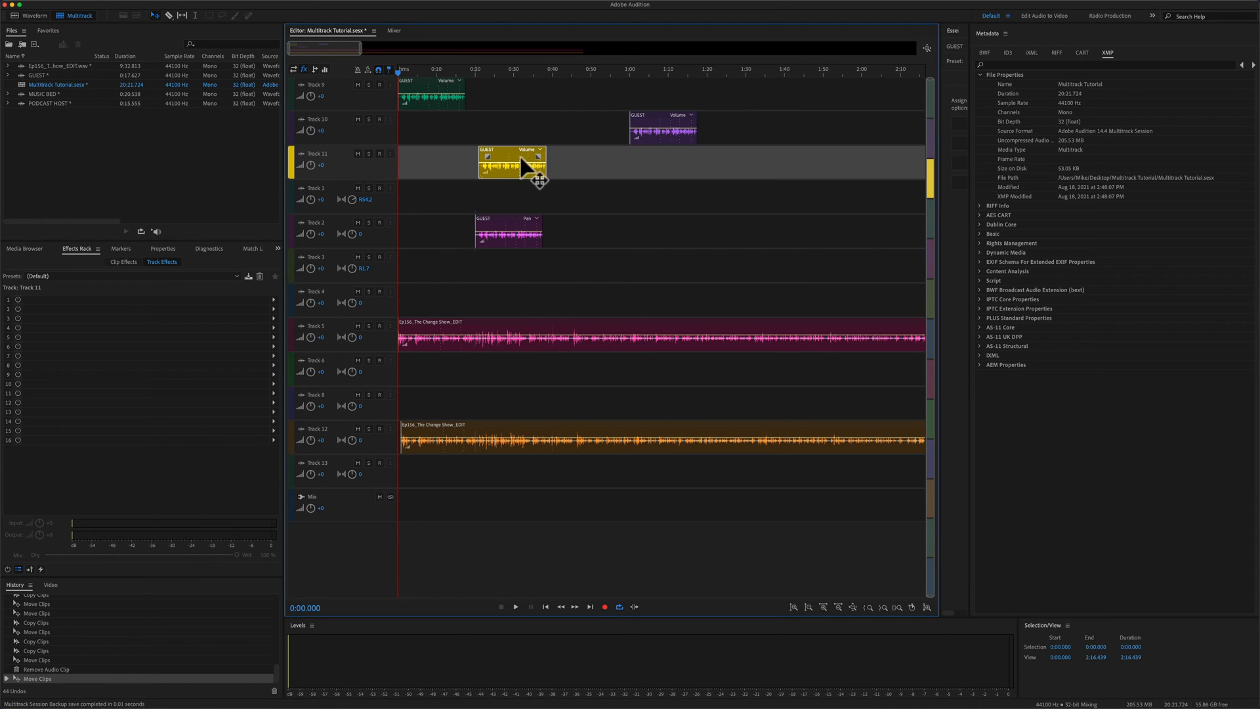
Drag the yellow GUEST clip on Track 11 left to start at 0:00
left_click_drag(513, 163, 432, 163)
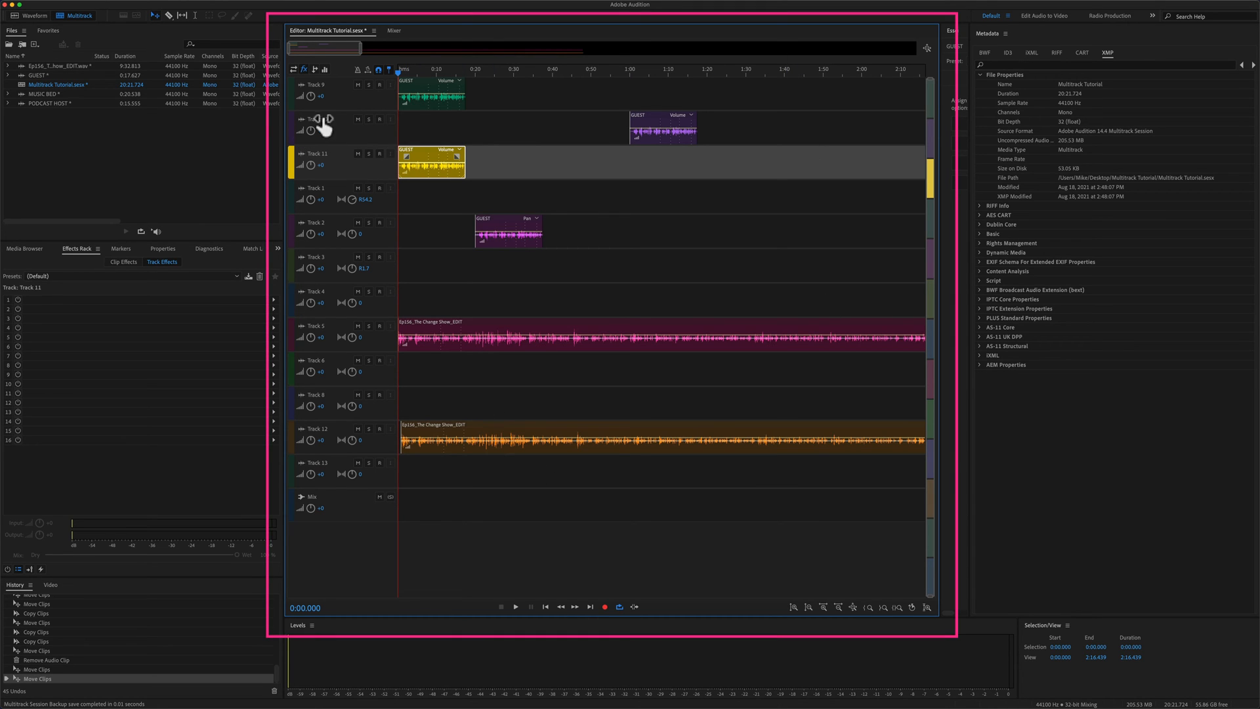
mouse_move(449, 588)
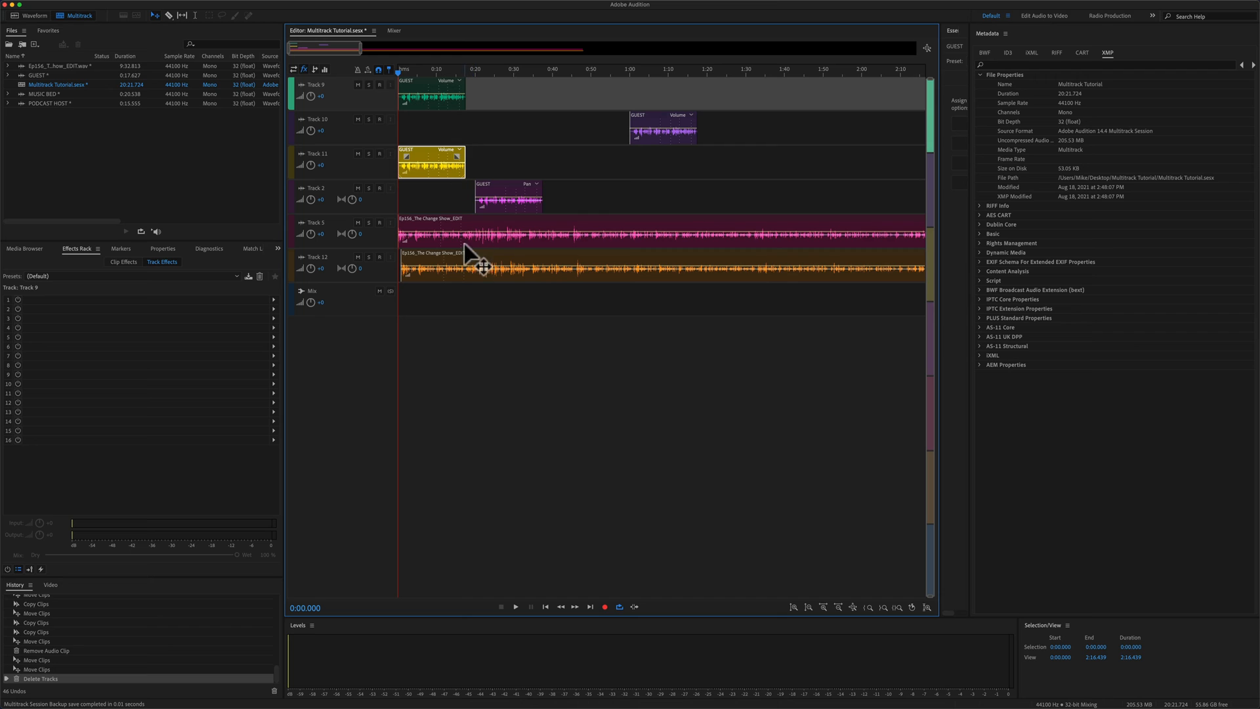
mouse_move(471, 328)
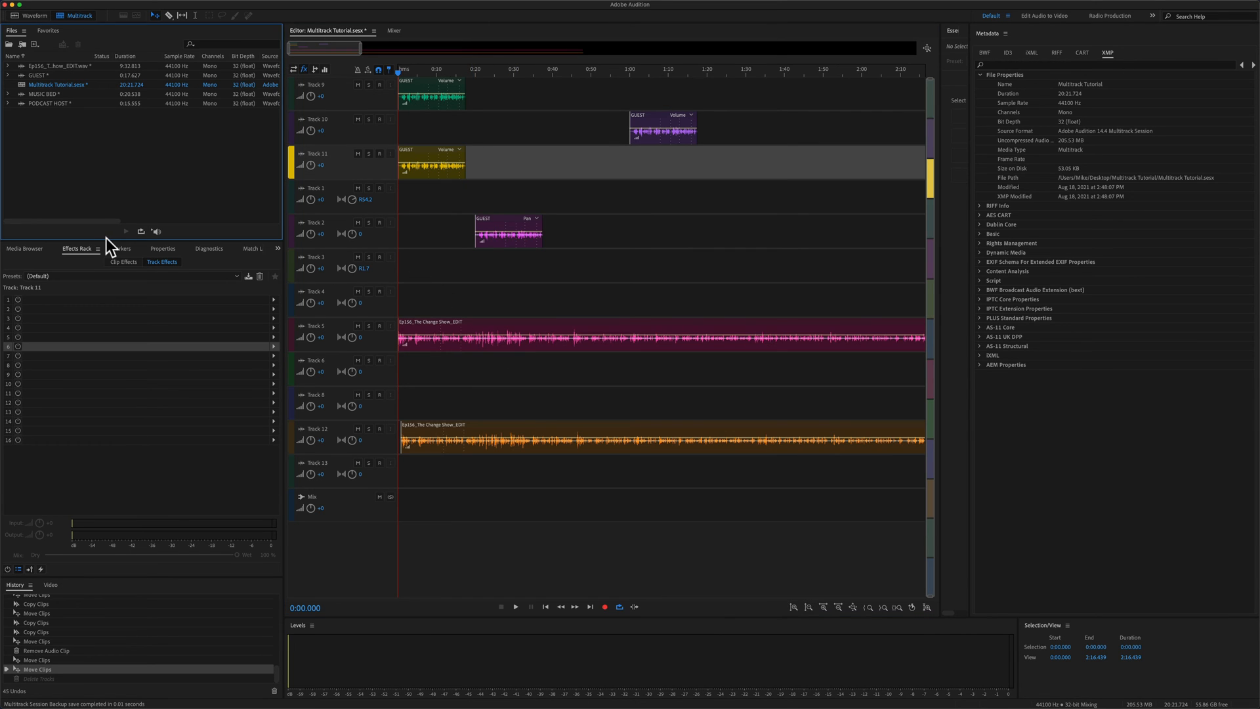
left_click(330, 125)
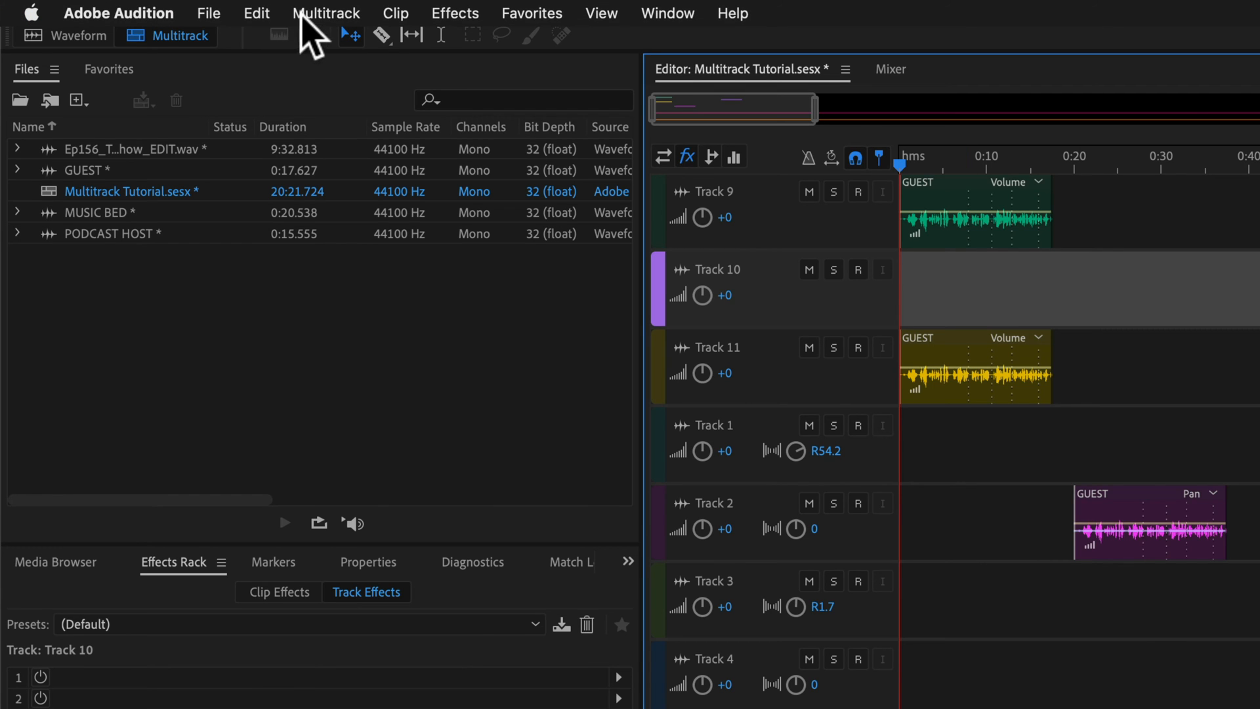
left_click(325, 13)
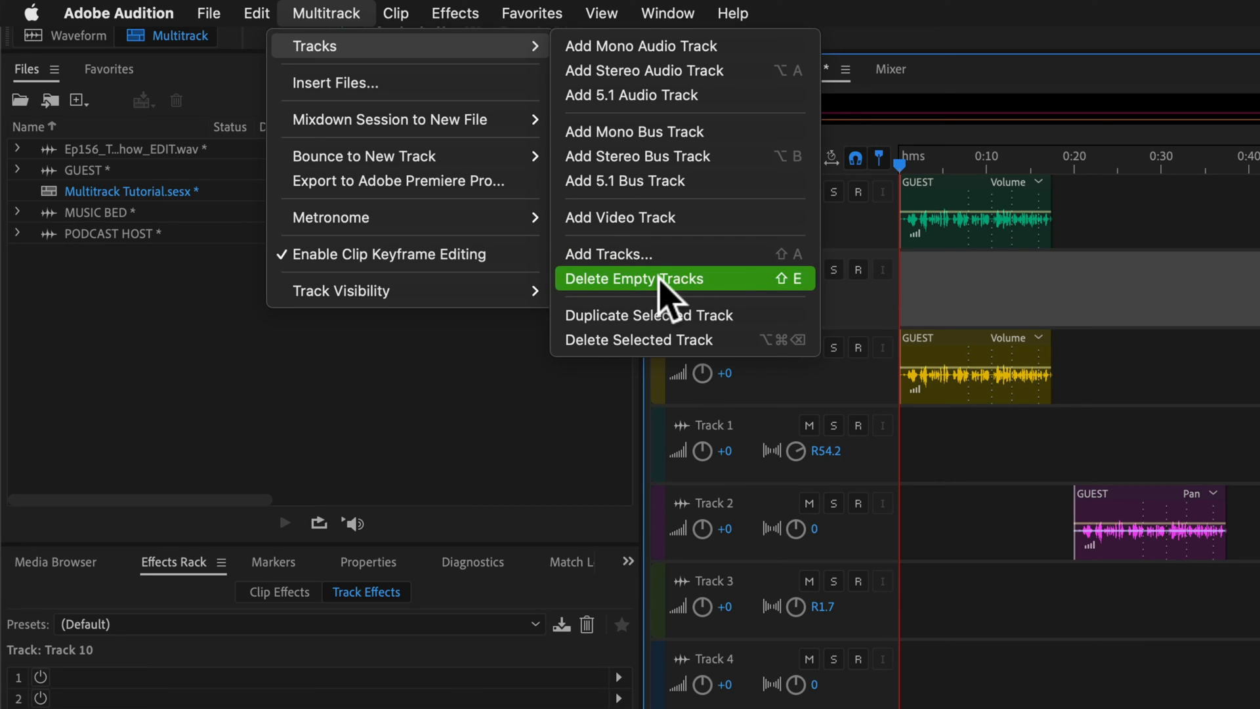
mouse_move(771, 303)
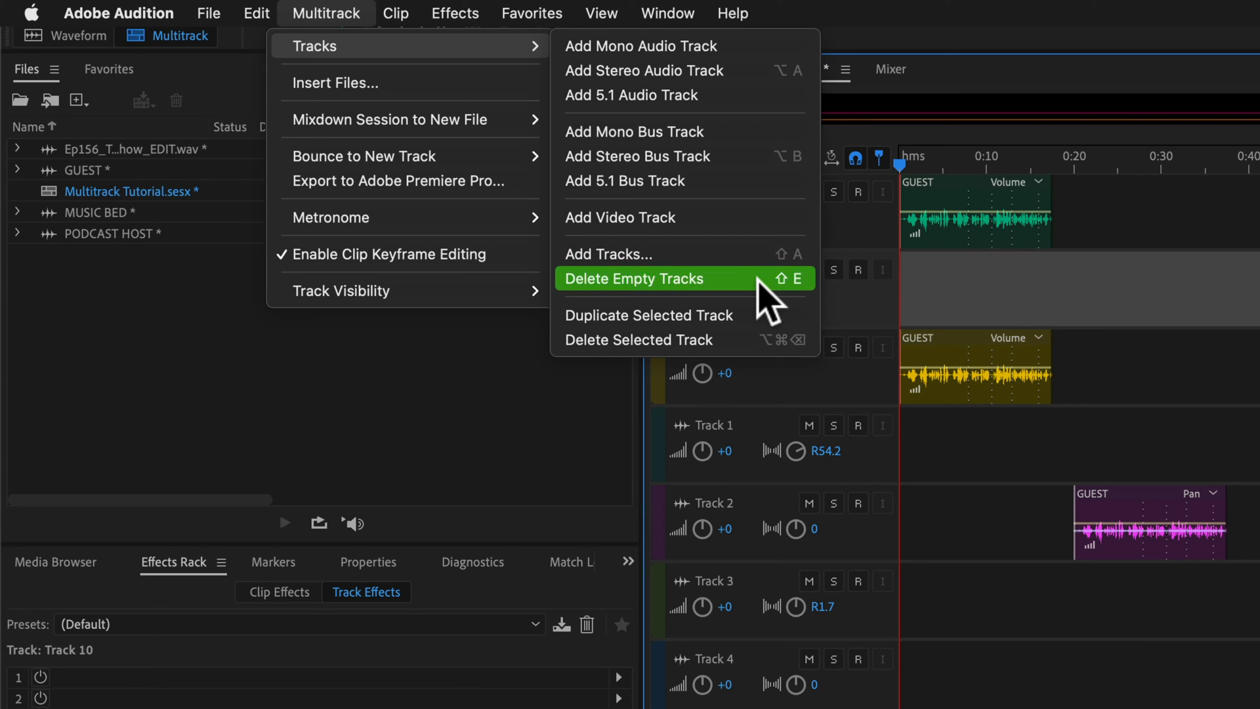
mouse_move(760, 302)
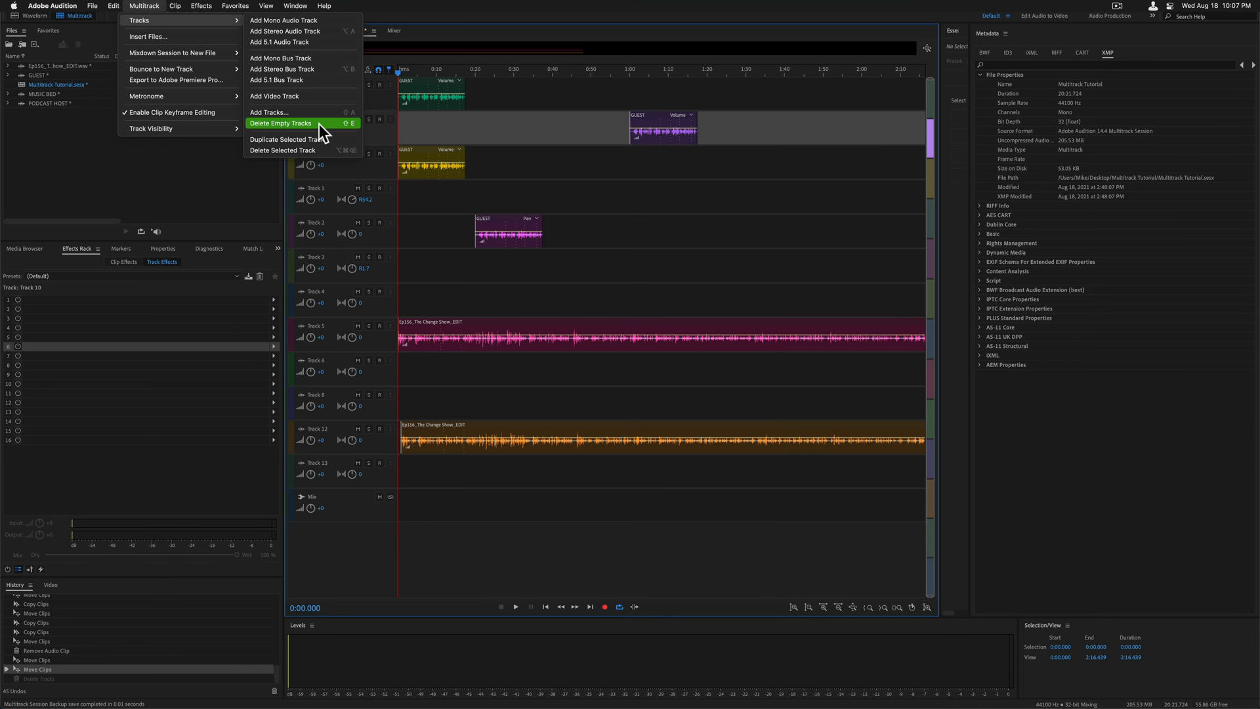
left_click(279, 124)
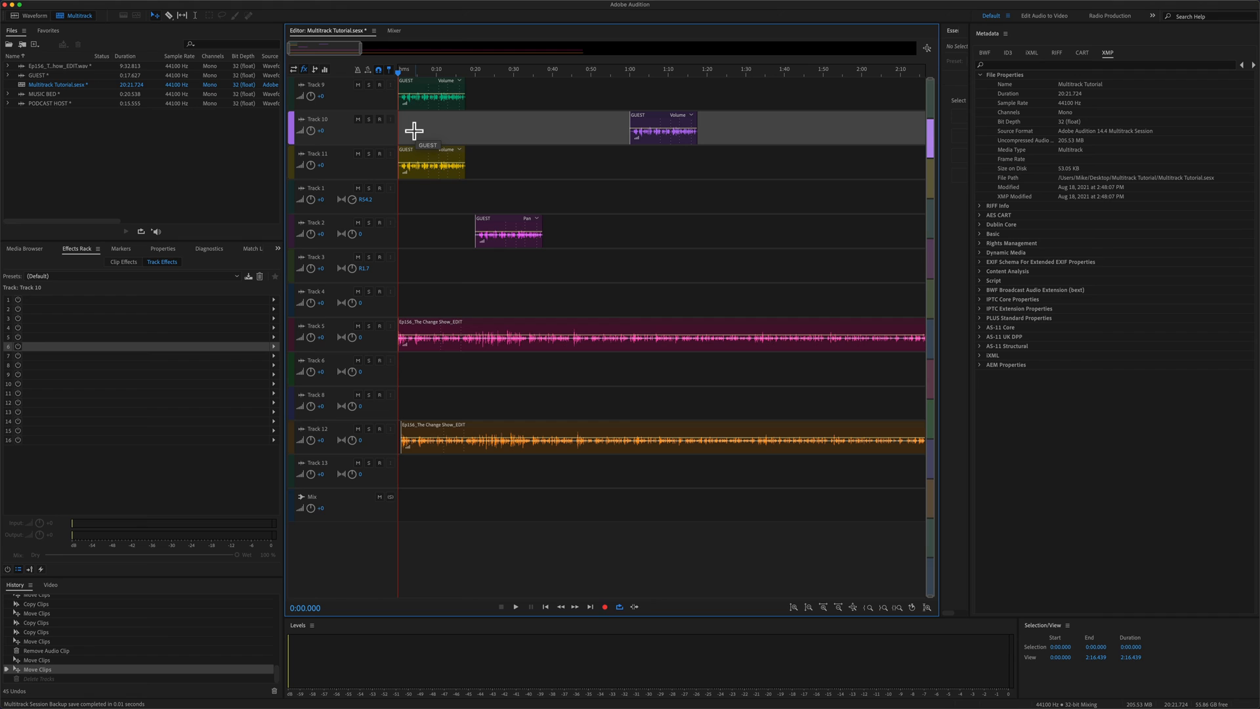